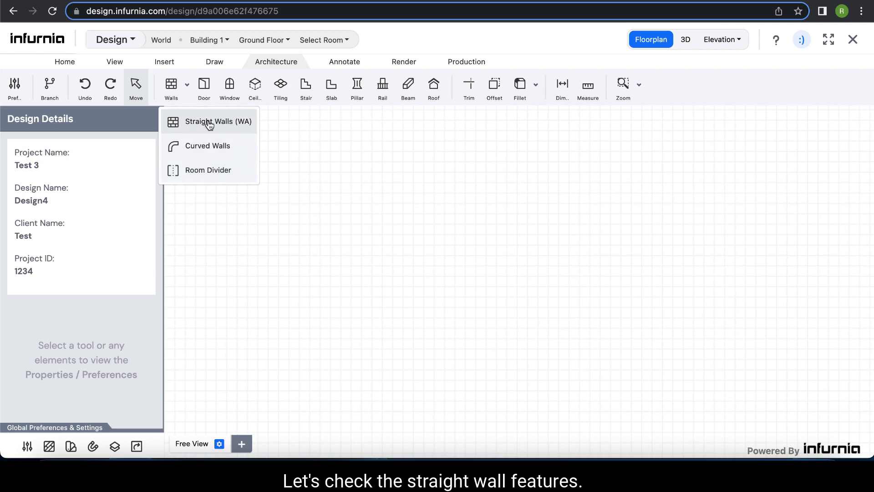
Step: Activate the Straight Walls tool with 150mm composite thickness and 2700mm height
{"action": "left_click", "coordinate": [210, 122]}
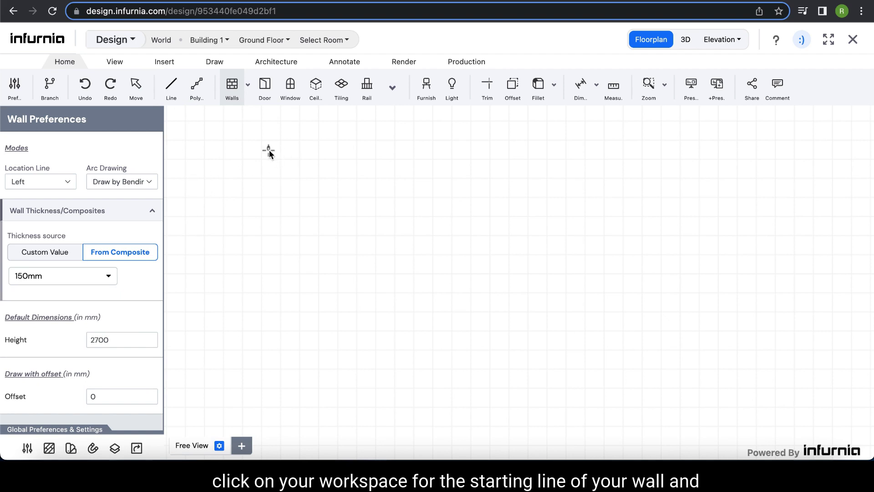
Step: Draw the first vertical wall downward from the grid point, 3000 mm long
{"action": "left_click", "coordinate": [268, 149]}
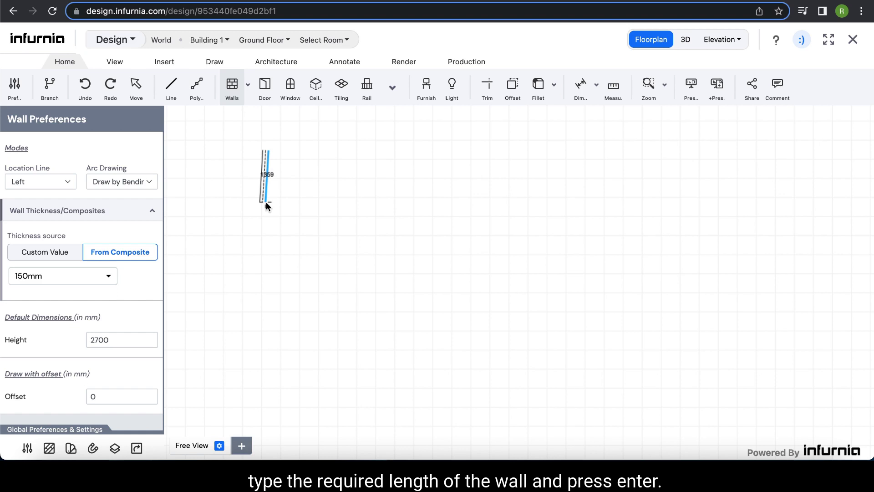
{"action": "type", "text": "3000"}
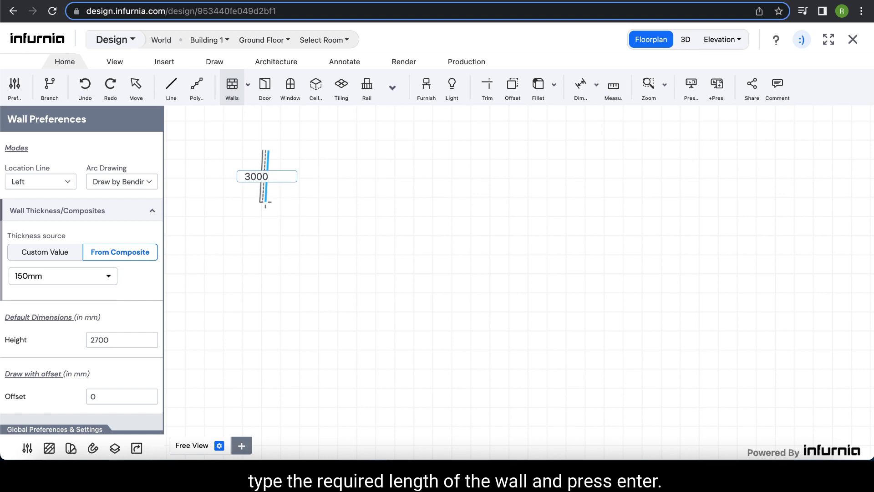
{"action": "key", "text": "Enter"}
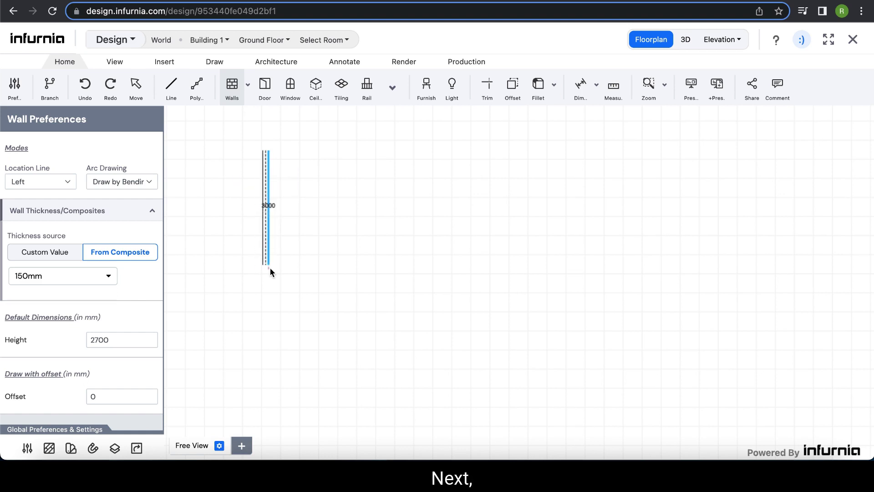
Step: Commit the vertical wall's end and draw the perpendicular bottom wall from it
{"action": "left_click_drag", "start_coordinate": [267, 266], "coordinate": [278, 269]}
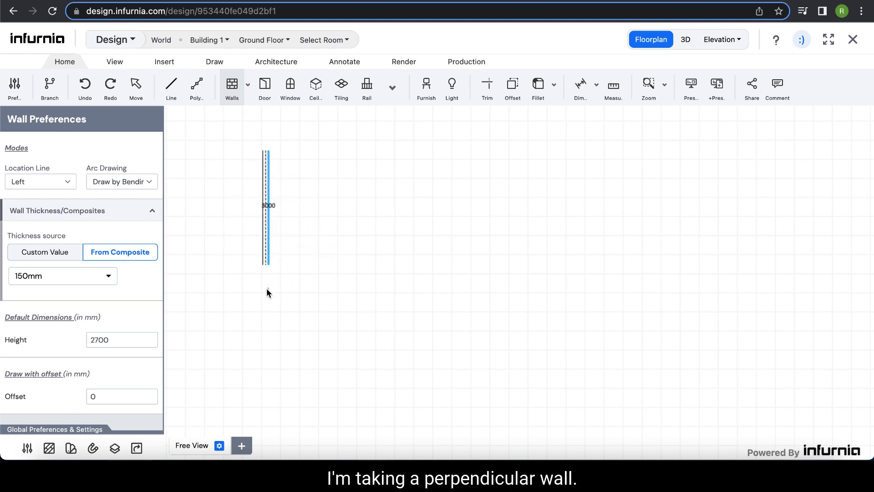
{"action": "left_click", "coordinate": [269, 263]}
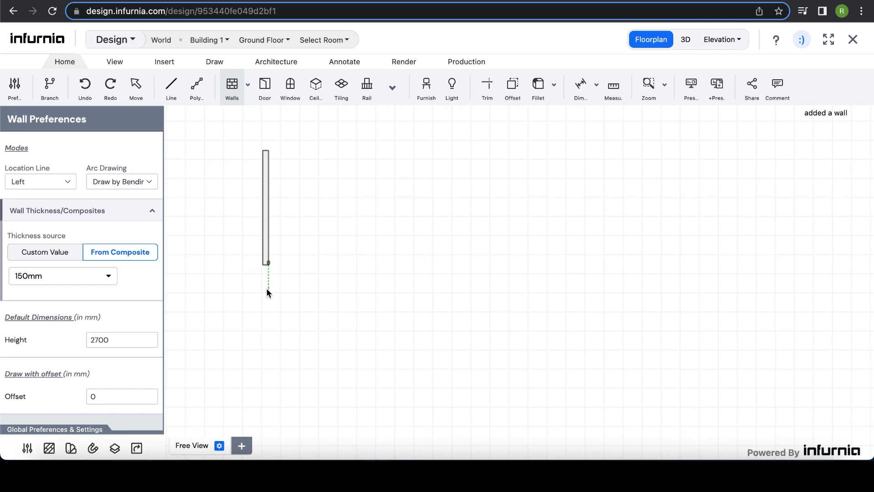
{"action": "left_click", "coordinate": [399, 266]}
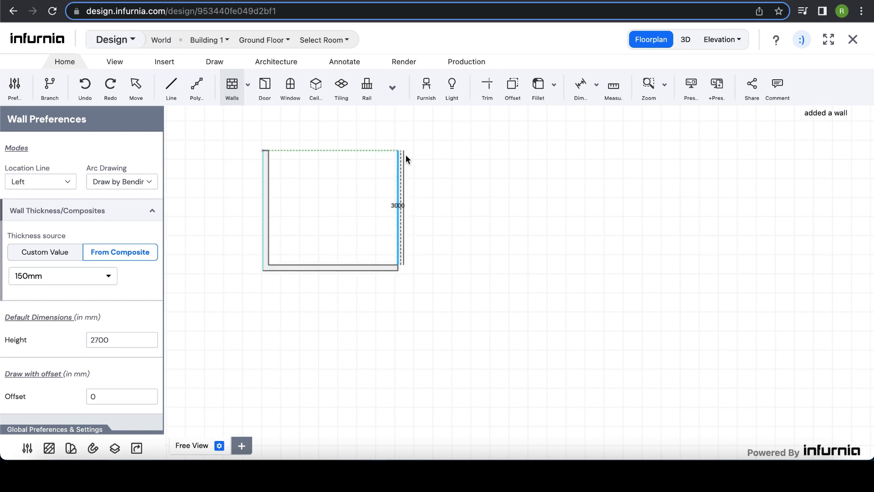
{"action": "mouse_move", "coordinate": [399, 159]}
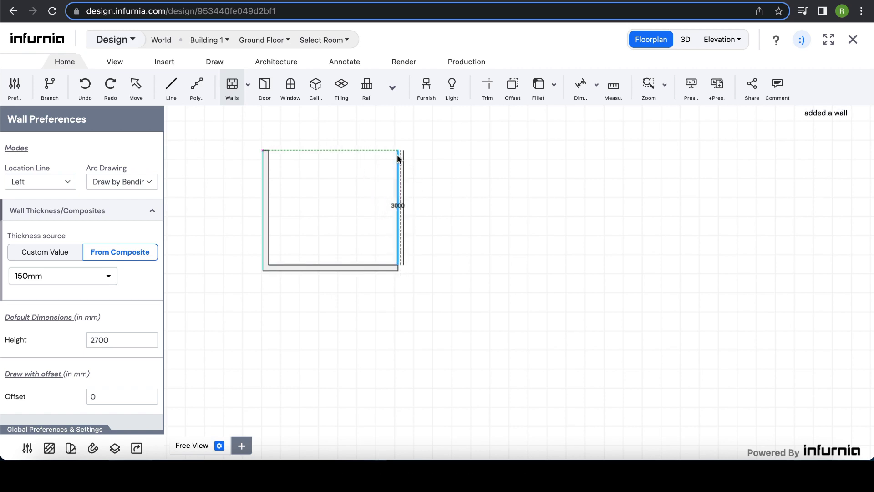
Step: Drag the right-side wall preview up from the bottom wall's end, angling it top-right
{"action": "left_click_drag", "start_coordinate": [399, 154], "coordinate": [430, 157]}
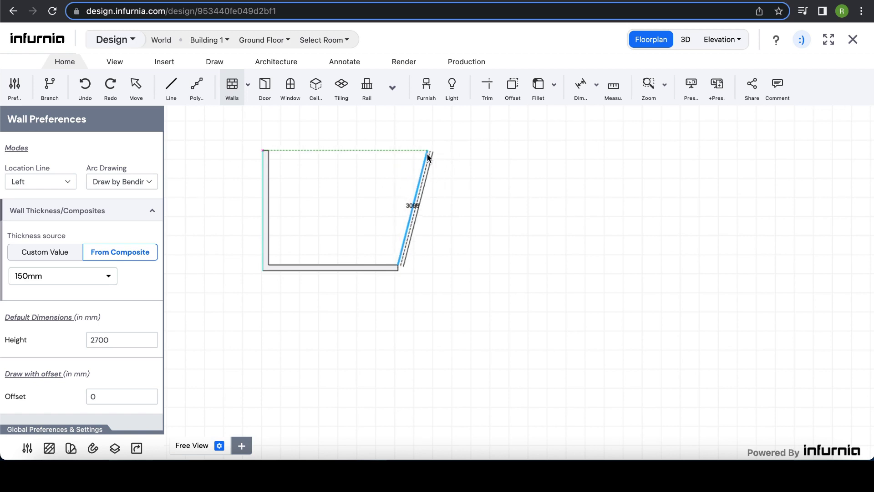